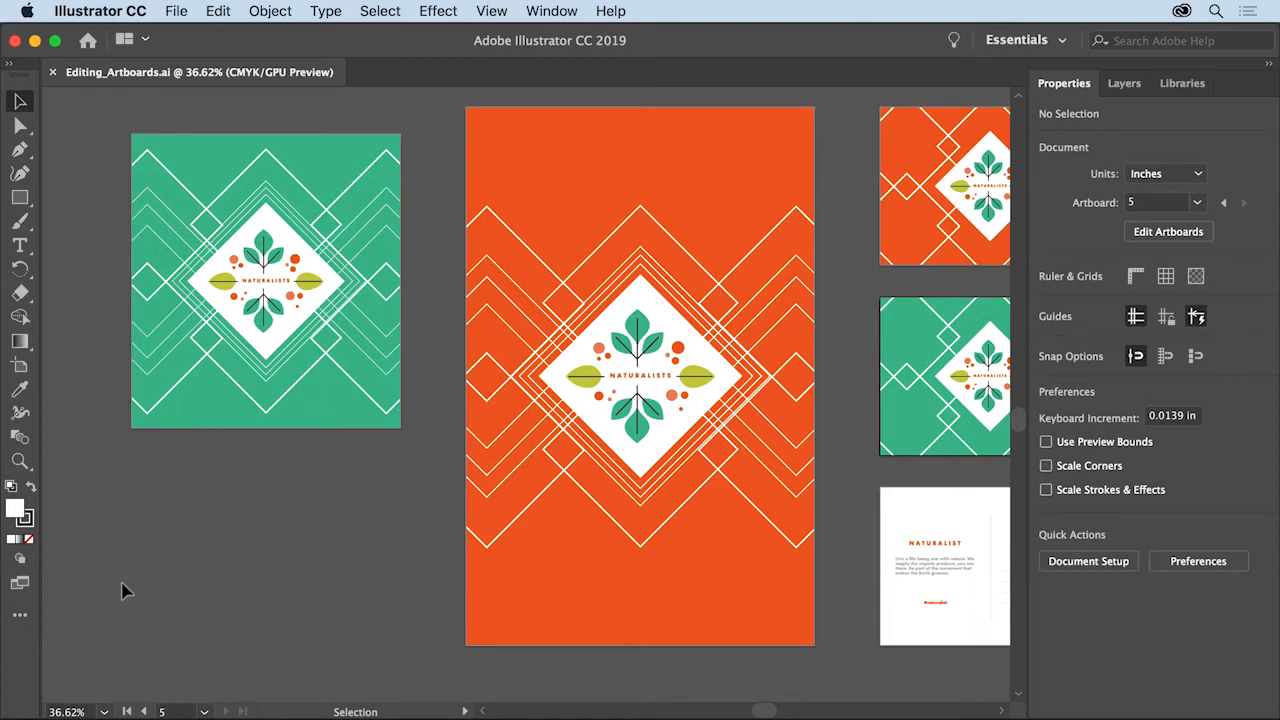
pyautogui.moveTo(334, 496)
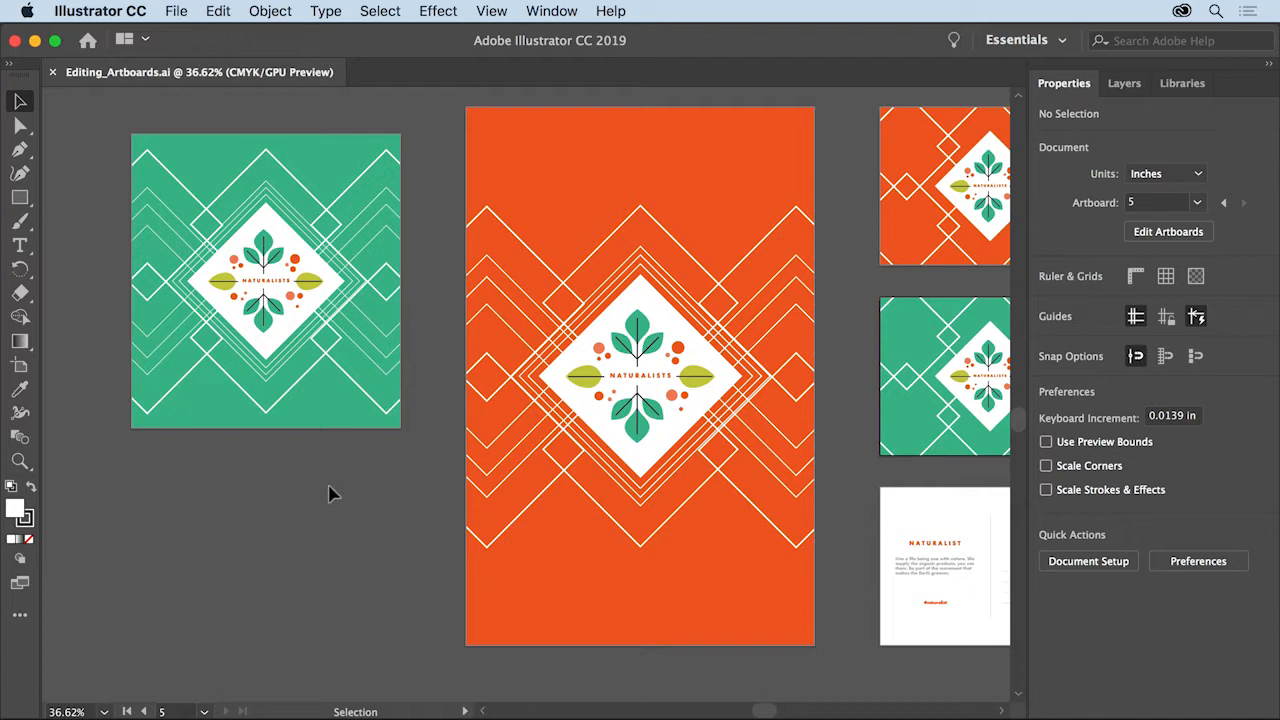
pyautogui.moveTo(196, 272)
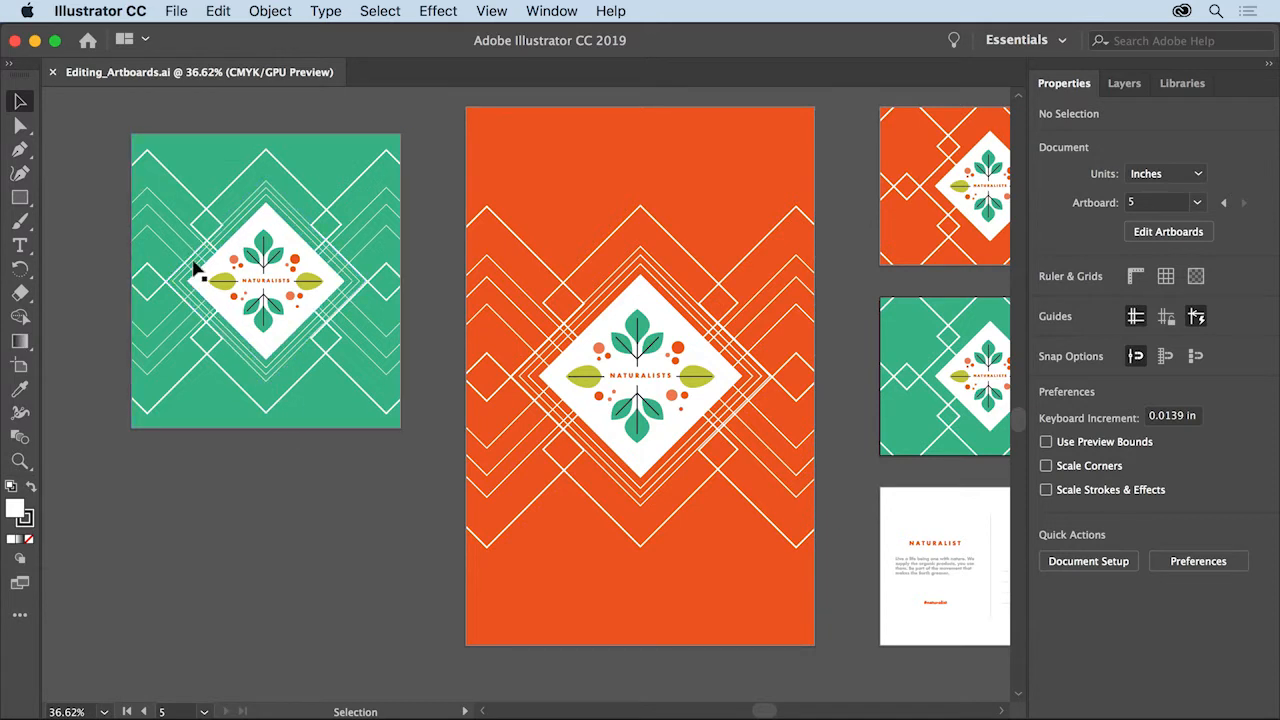
pyautogui.moveTo(152, 100)
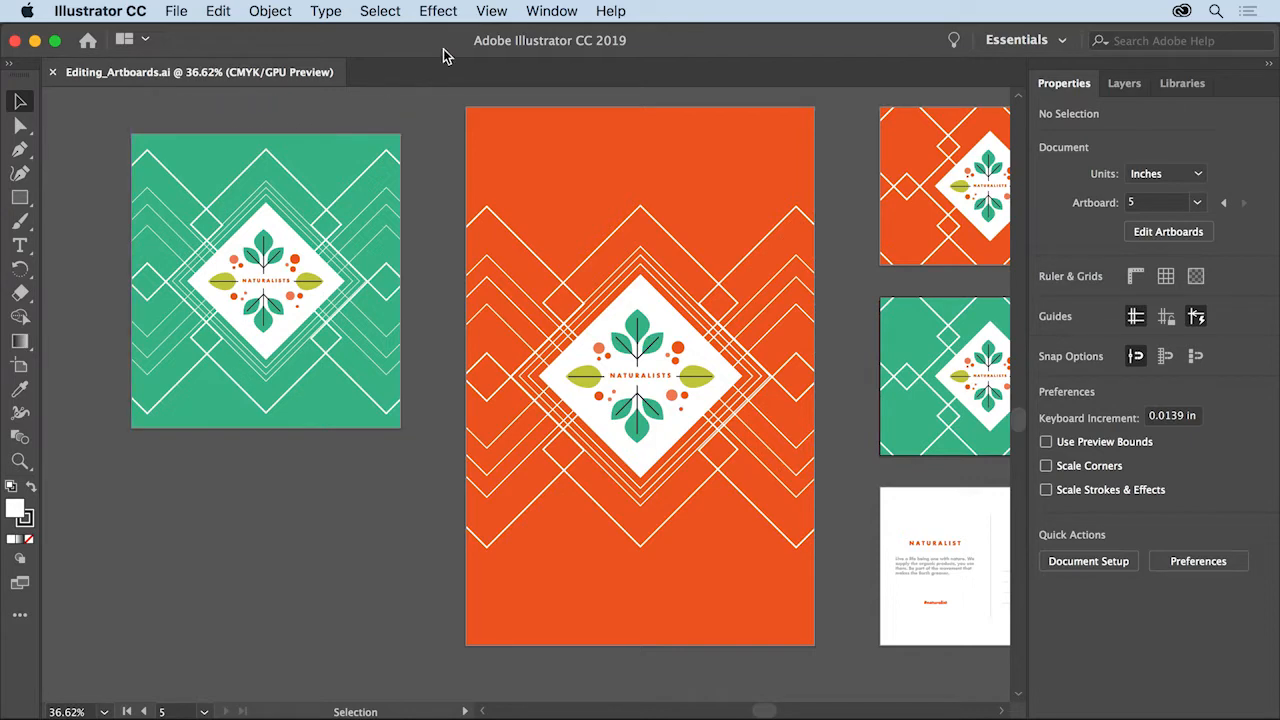
# Enter artboard editing with the Artboard tool so each artboard shows its numbered name label
pyautogui.click(492, 12)
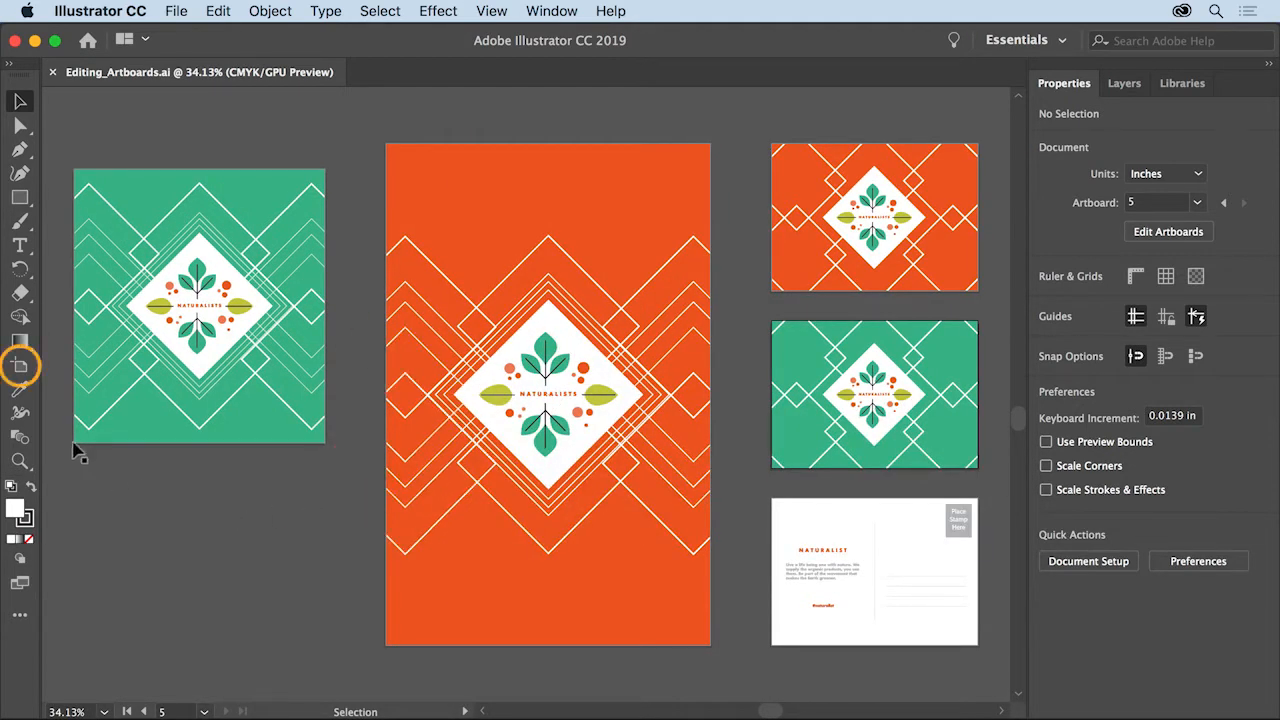
pyautogui.click(20, 366)
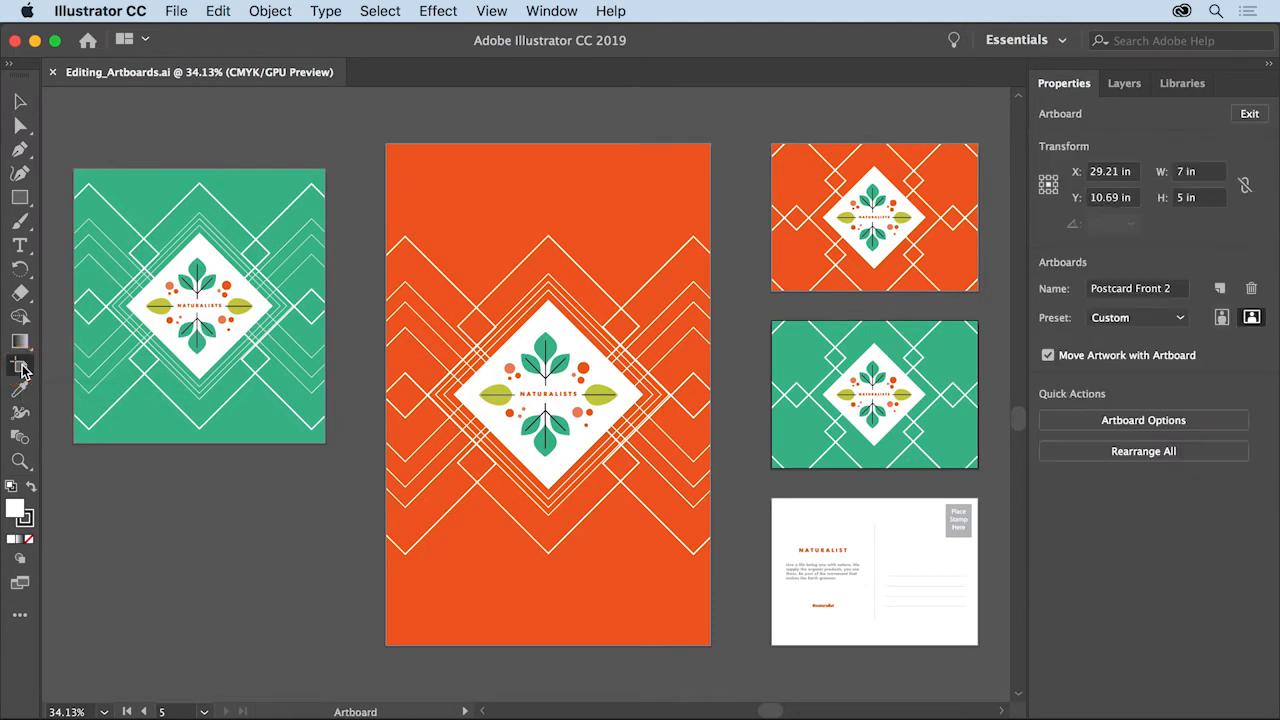
pyautogui.click(874, 394)
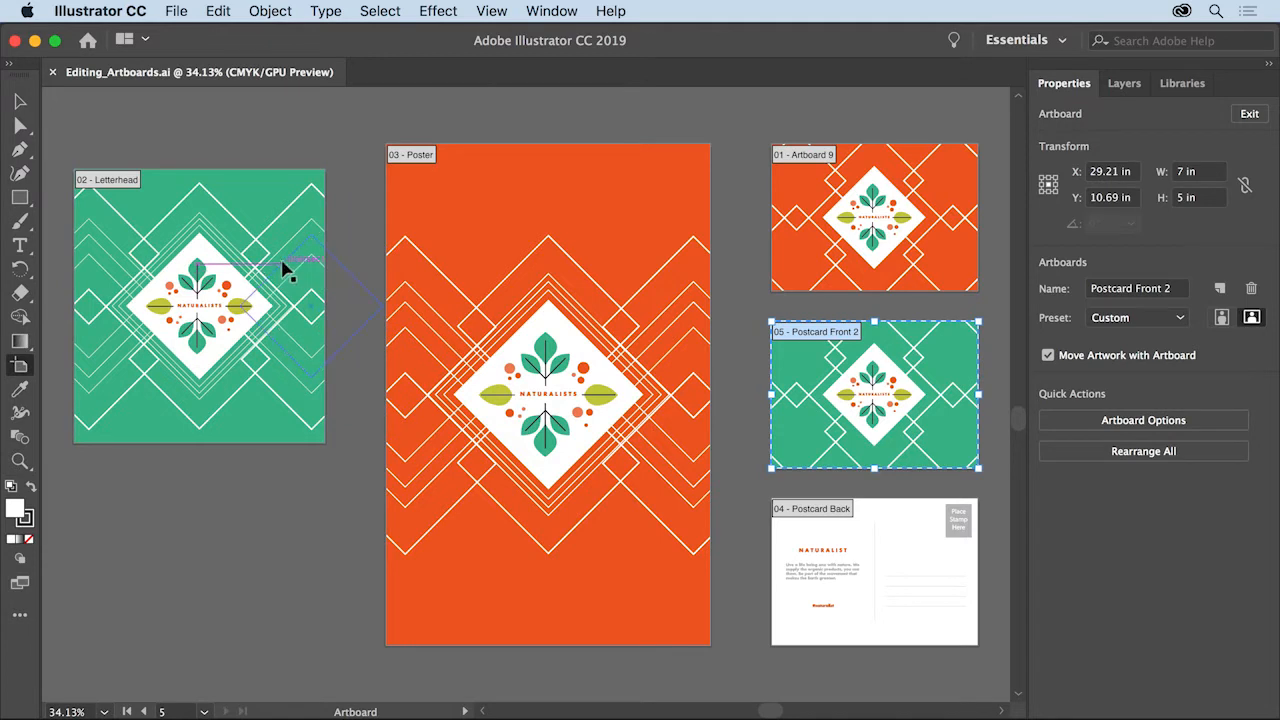
# Stretch the Letterhead artboard's bottom edge down to about 8.5 × 10.3 in
pyautogui.click(200, 308)
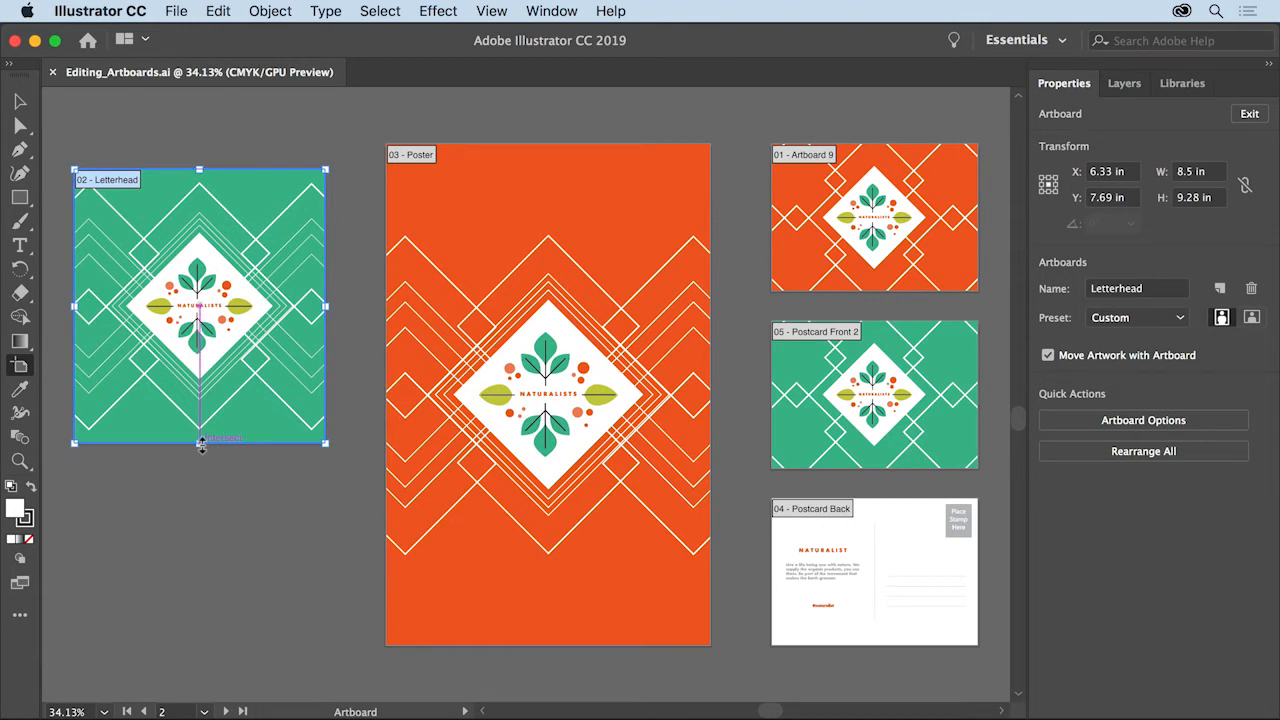
pyautogui.moveTo(200, 448); pyautogui.dragTo(204, 476)
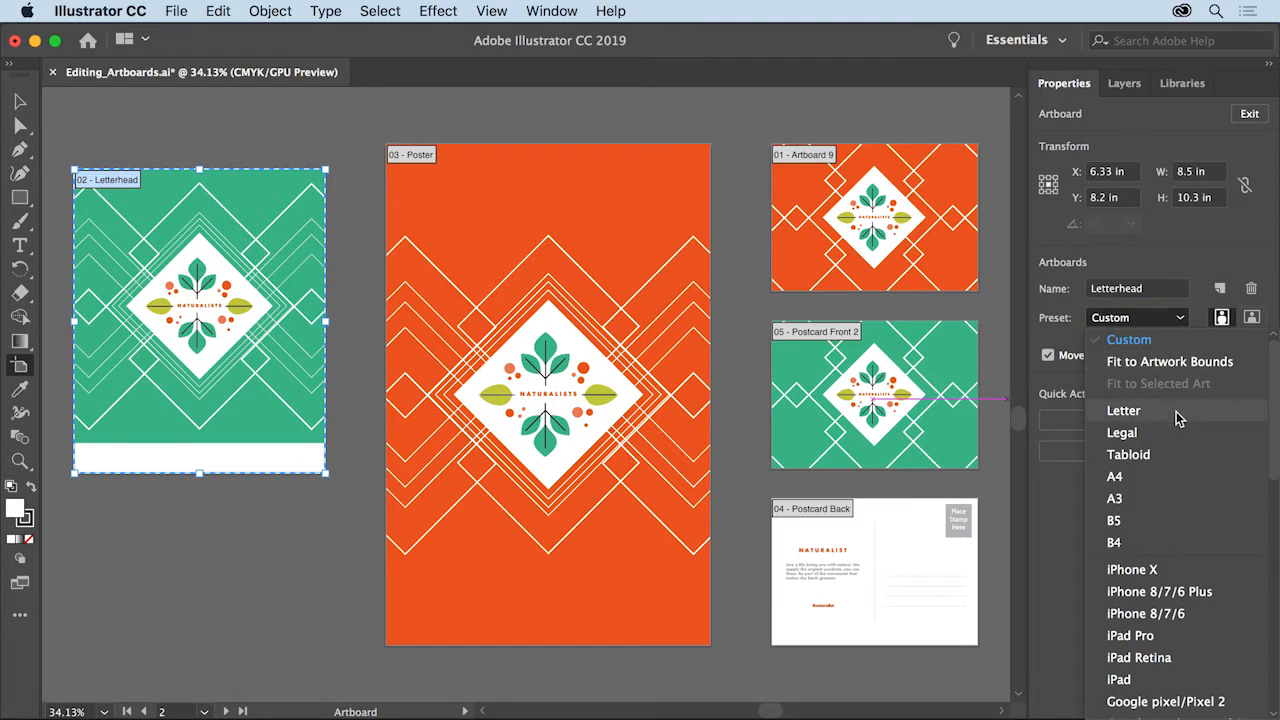
# Set the Letterhead artboard to the Letter preset (8.5 × 11 in) and exit artboard editing
pyautogui.click(1124, 410)
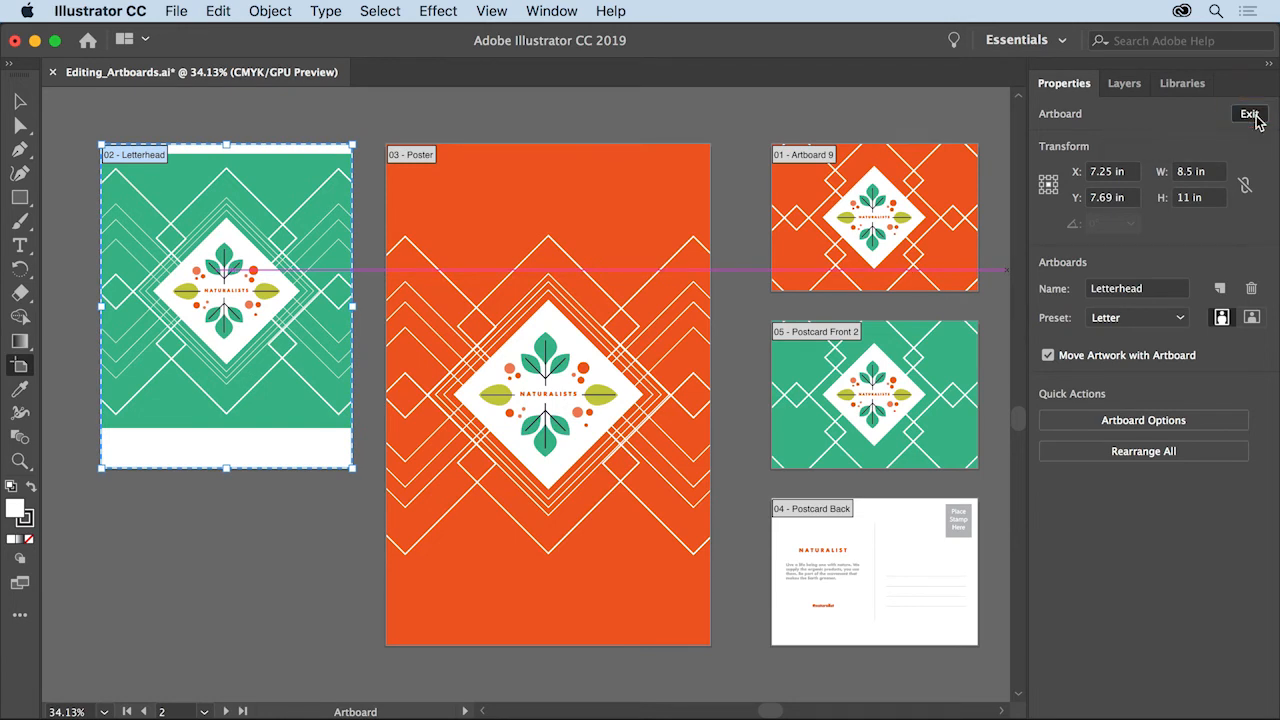
pyautogui.click(1248, 112)
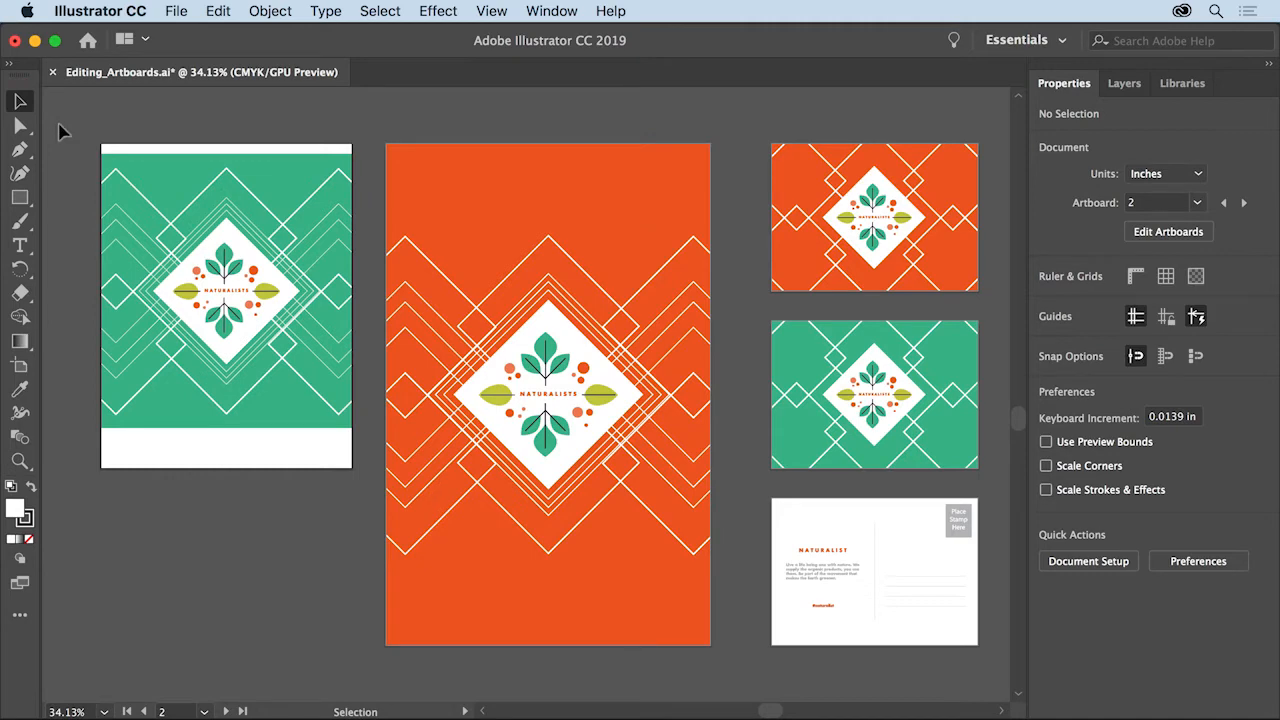
# Select the Letterhead artwork to check its position on the artboard, then deselect it
pyautogui.click(224, 300)
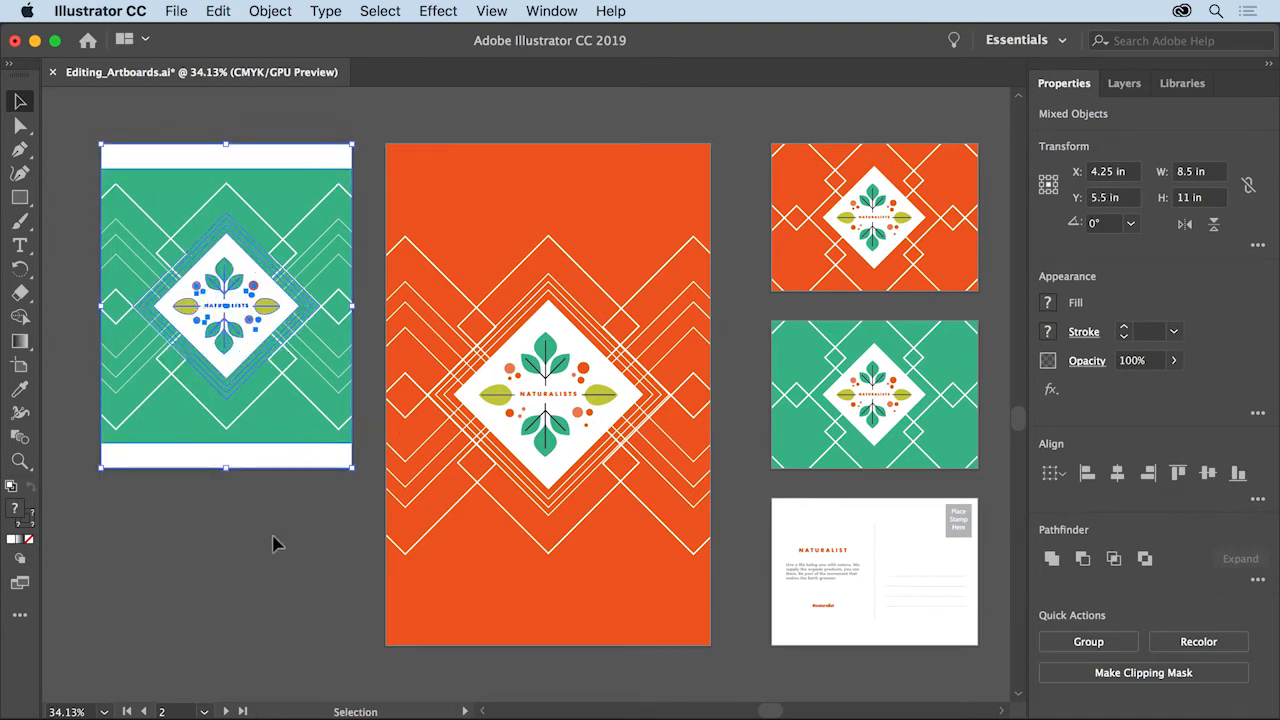
pyautogui.click(276, 544)
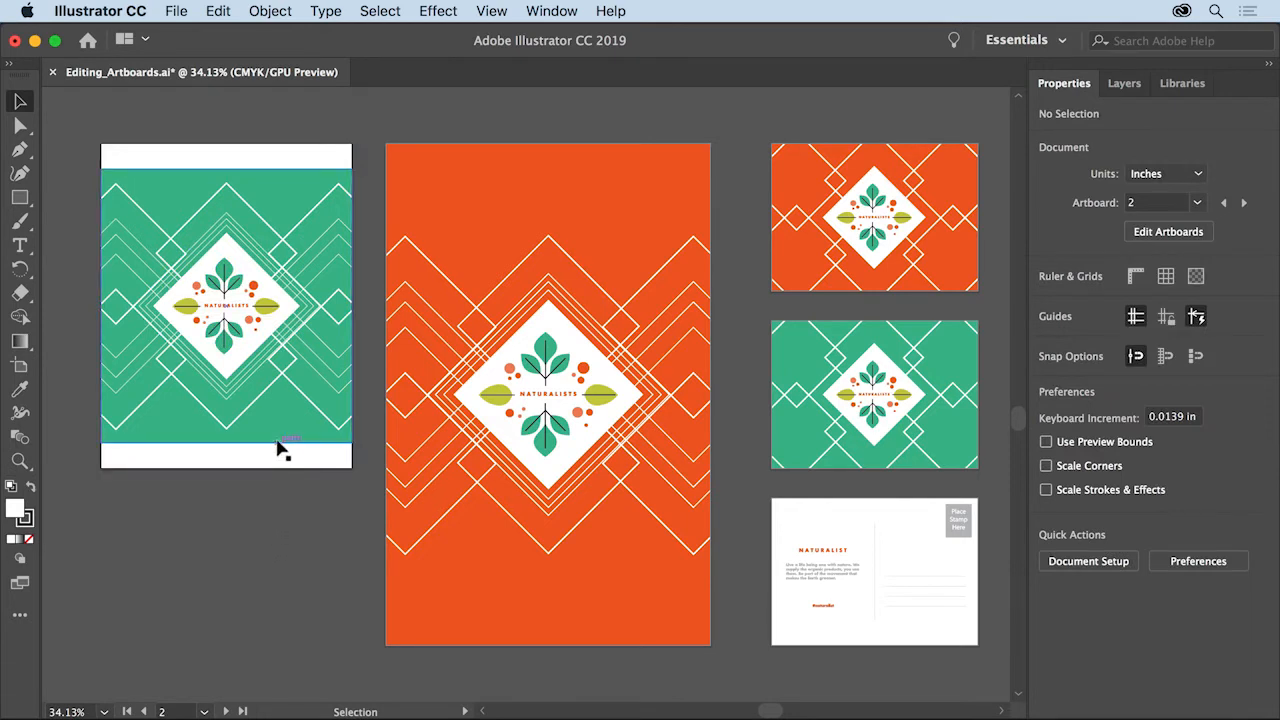
# Stretch the green background rectangle to cover the full 8.5 × 11 in Letterhead artboard
pyautogui.click(224, 304)
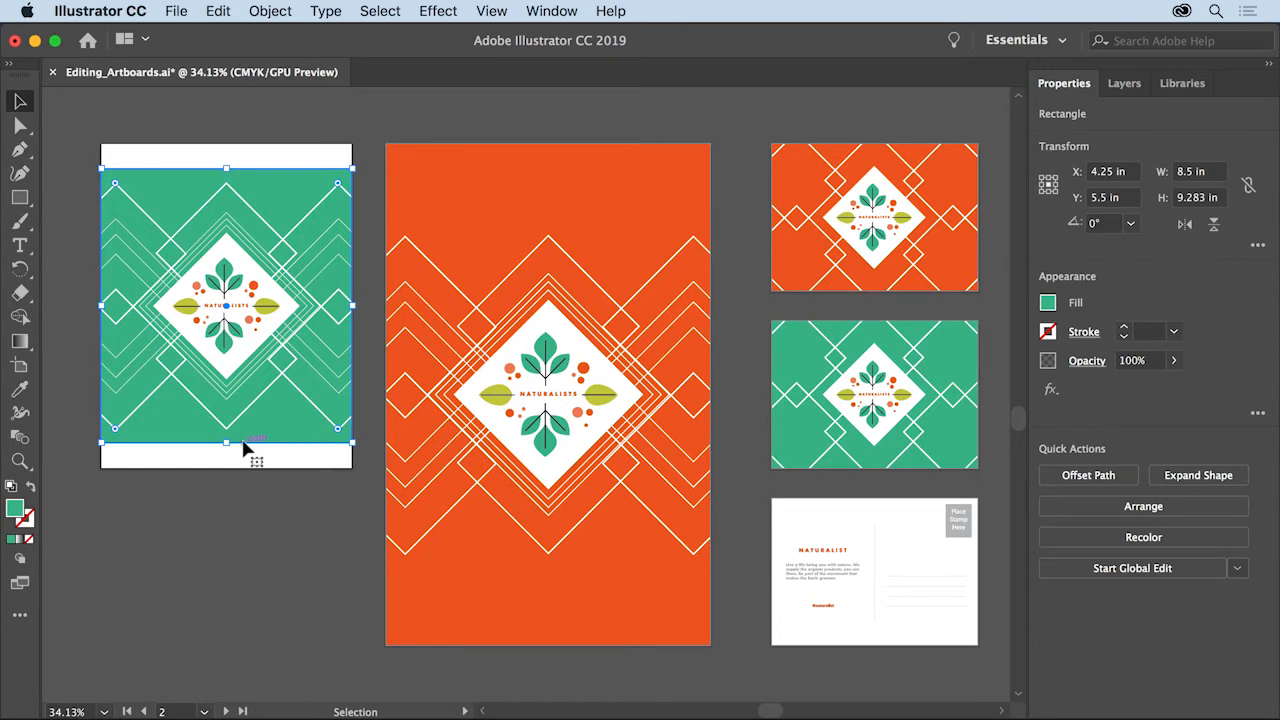
pyautogui.moveTo(248, 452)
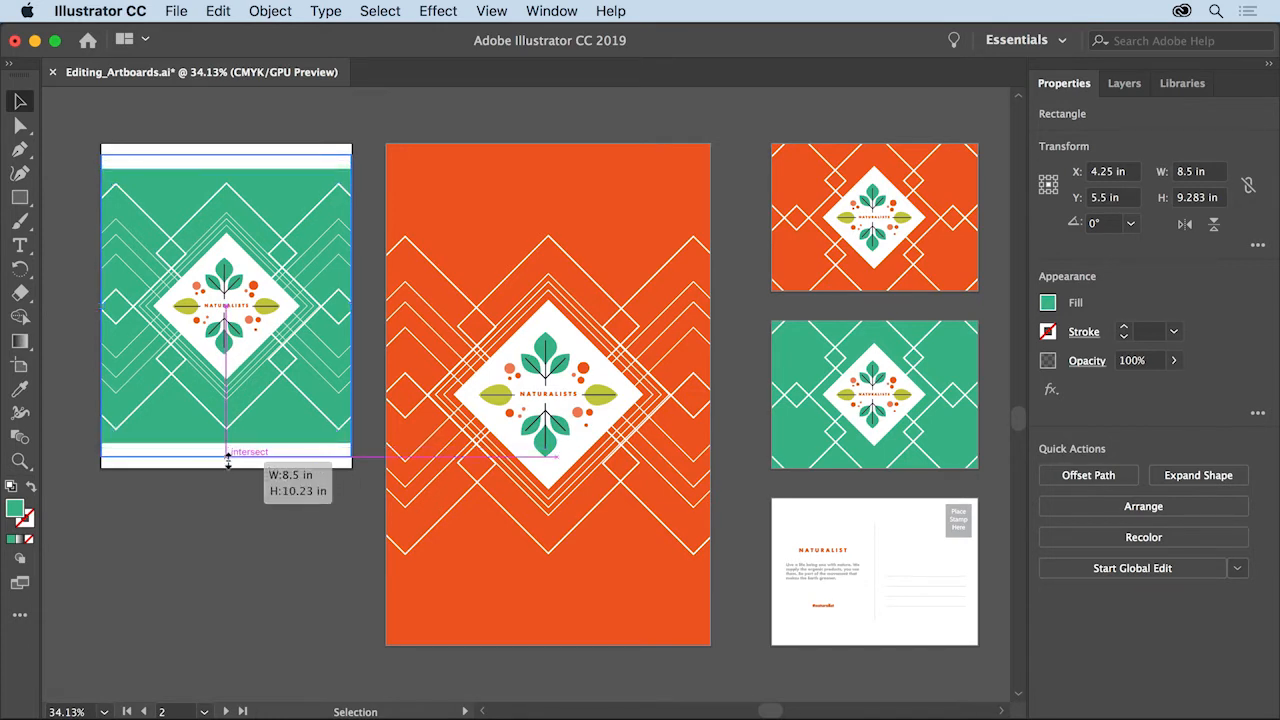
pyautogui.moveTo(228, 452); pyautogui.dragTo(228, 468)
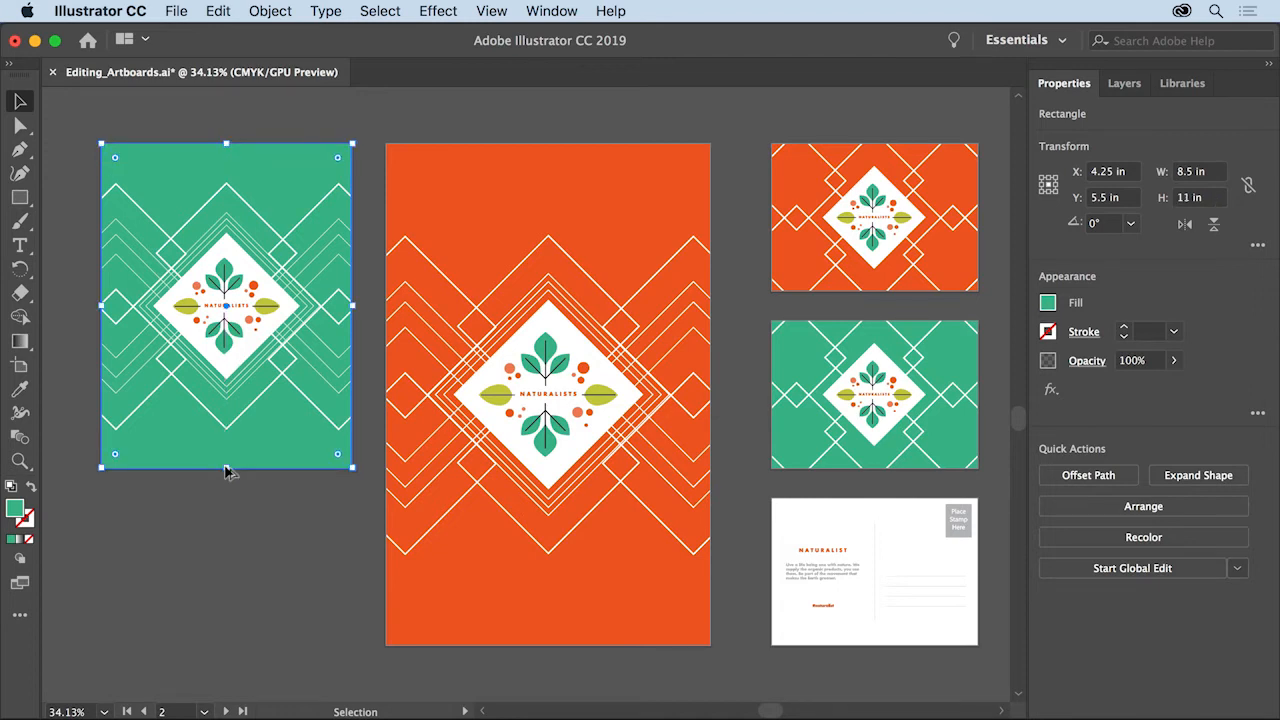
pyautogui.moveTo(256, 536)
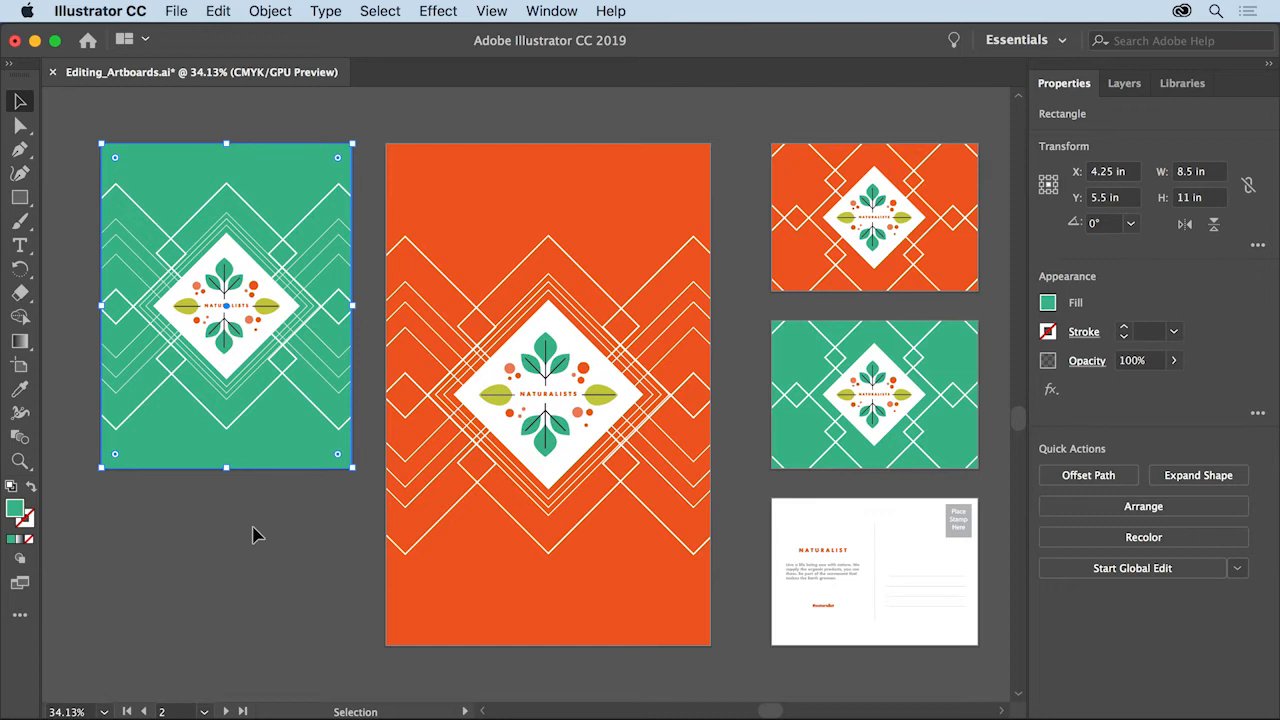
pyautogui.click(256, 536)
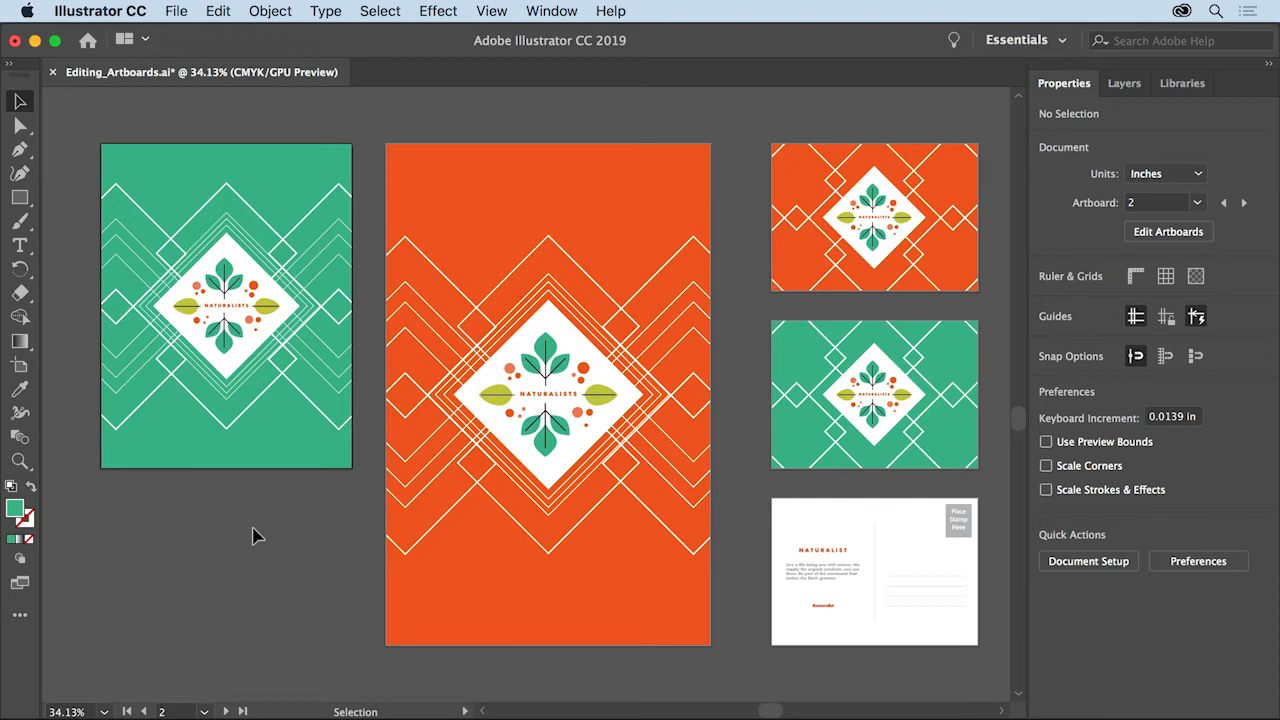
pyautogui.moveTo(110, 444)
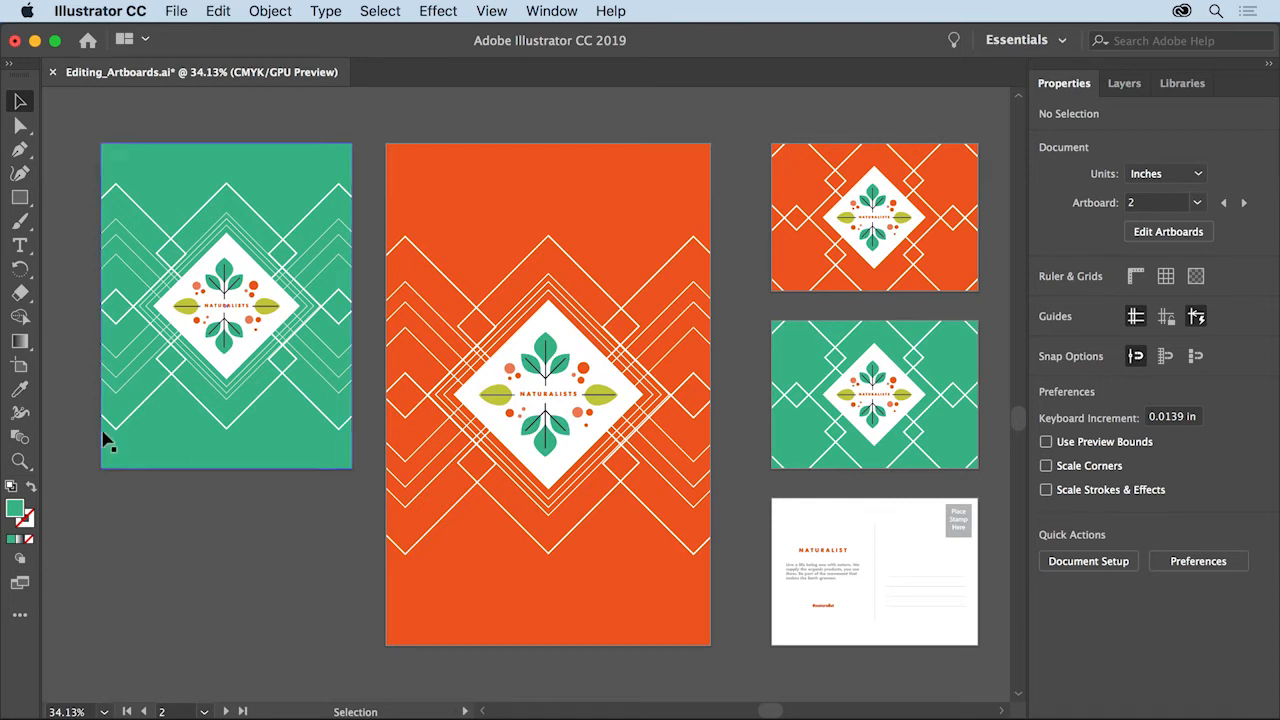
# Option-drag the Letterhead artboard downward to duplicate it with its green artwork
pyautogui.click(20, 364)
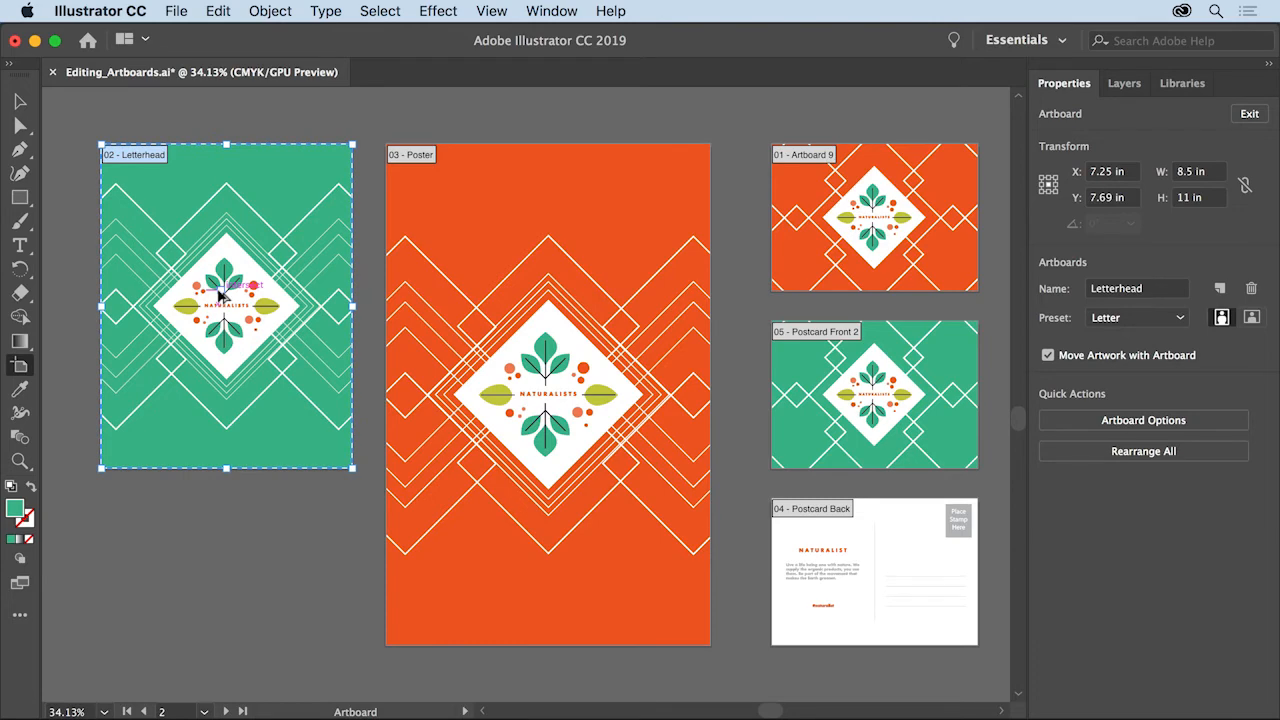
pyautogui.moveTo(224, 300); pyautogui.dragTo(236, 590)
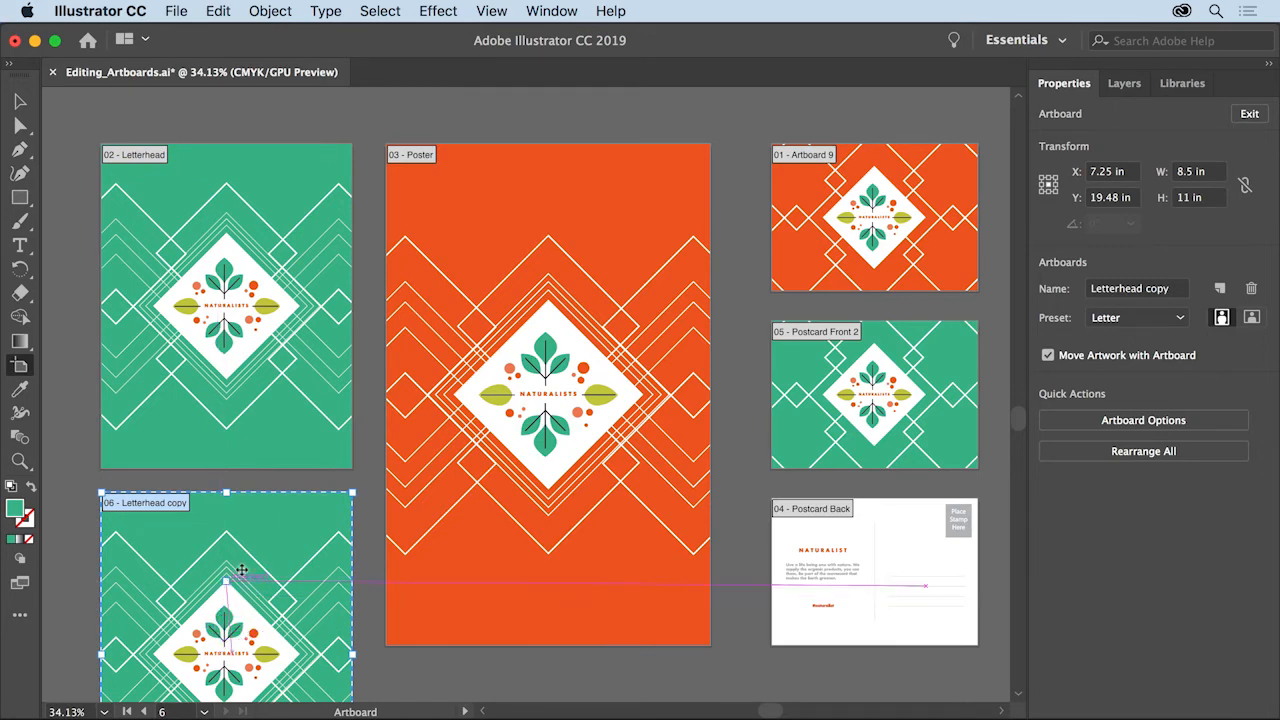
pyautogui.click(492, 12)
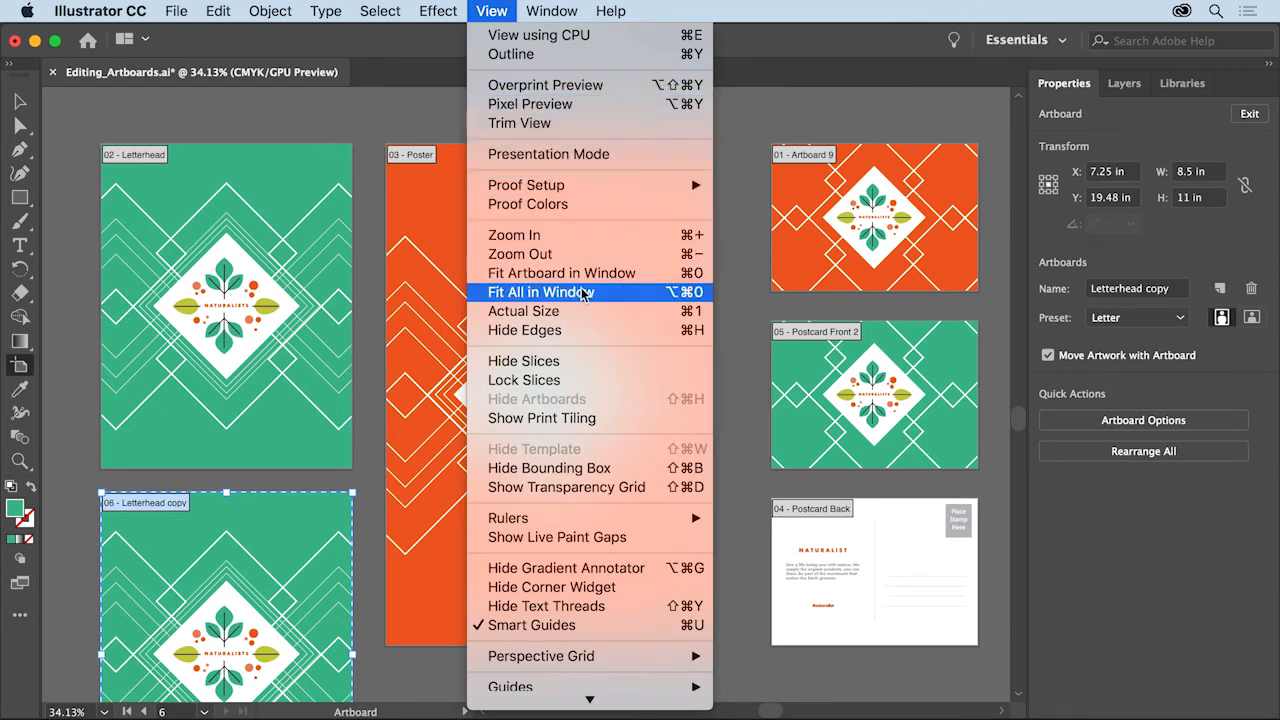
# Fit all artboards in the window, name the duplicate 'Letterhead 2' and exit artboard editing
pyautogui.click(540, 292)
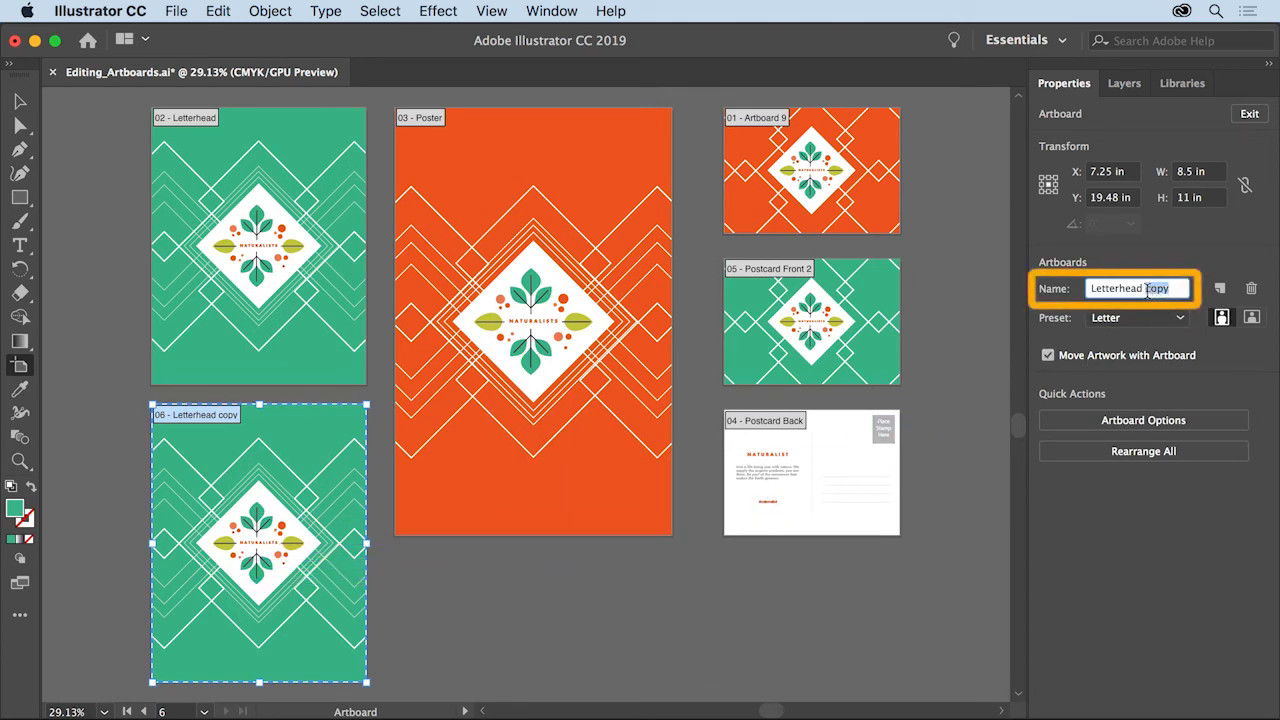
pyautogui.write('Letterhead 2')
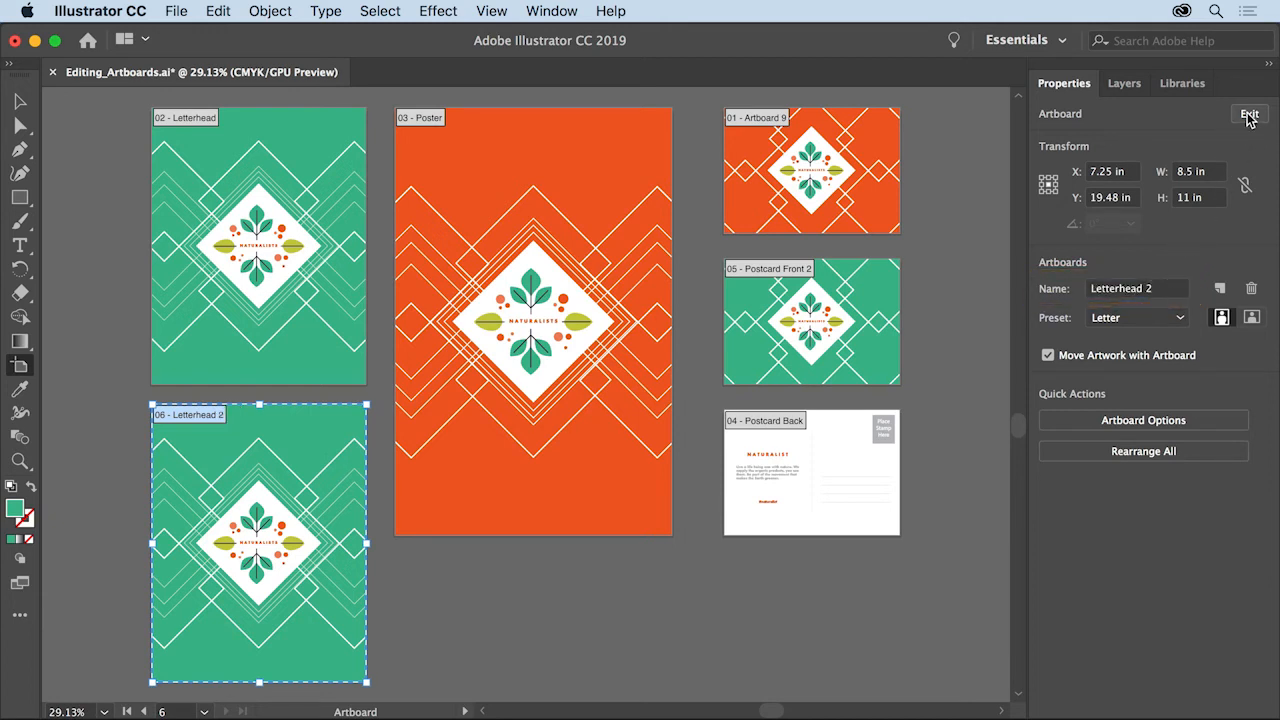
pyautogui.click(1248, 112)
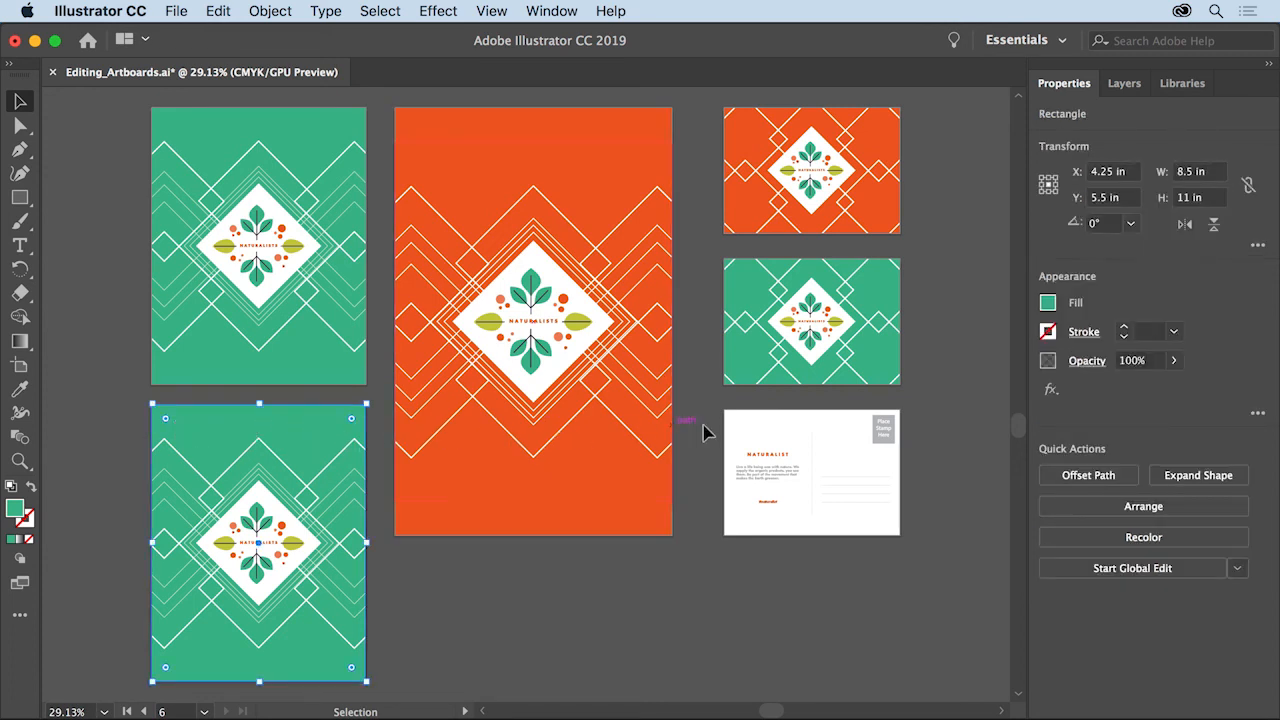
# Change the Letterhead 2 background rectangle's fill from green to the orange swatch
pyautogui.click(1048, 302)
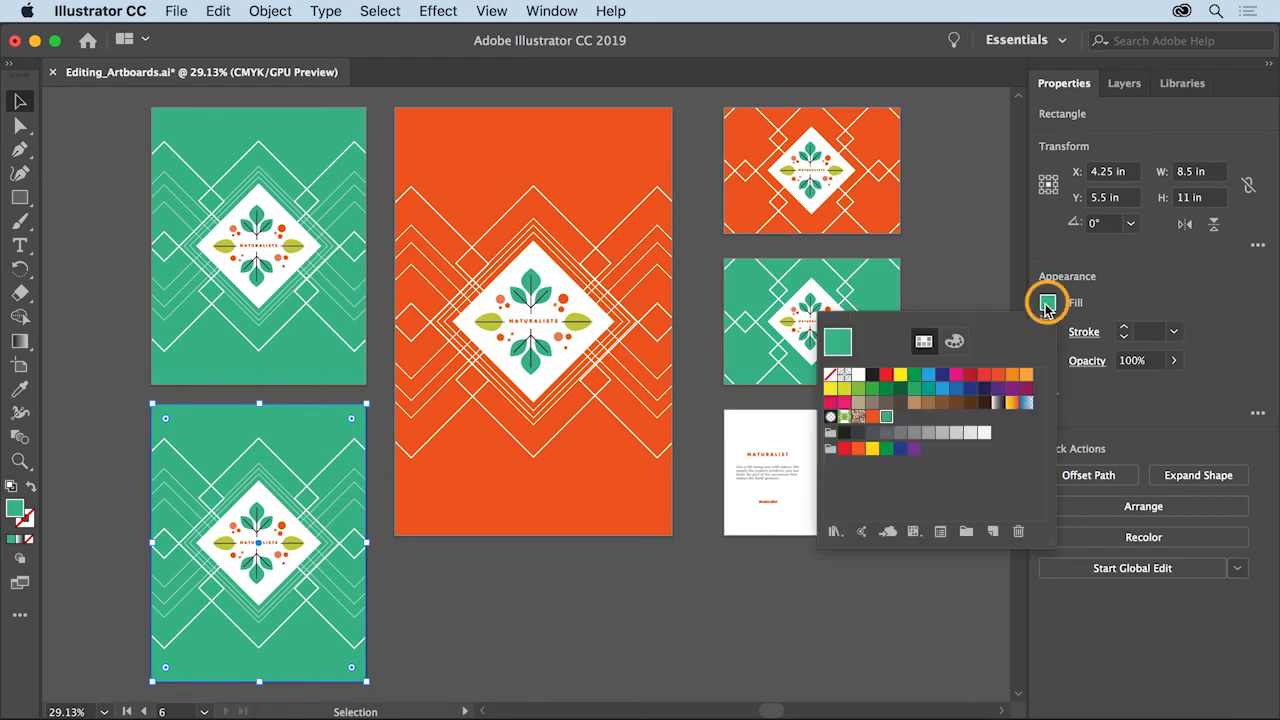
pyautogui.moveTo(924, 340)
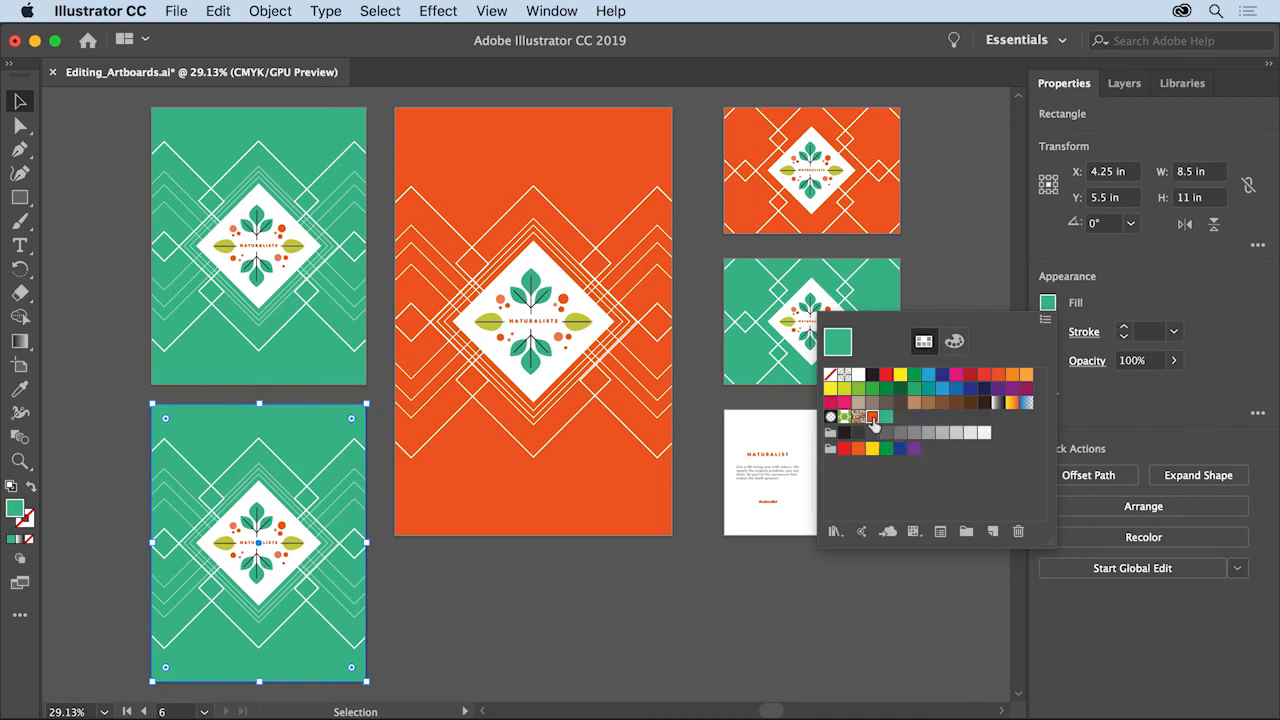
pyautogui.click(874, 414)
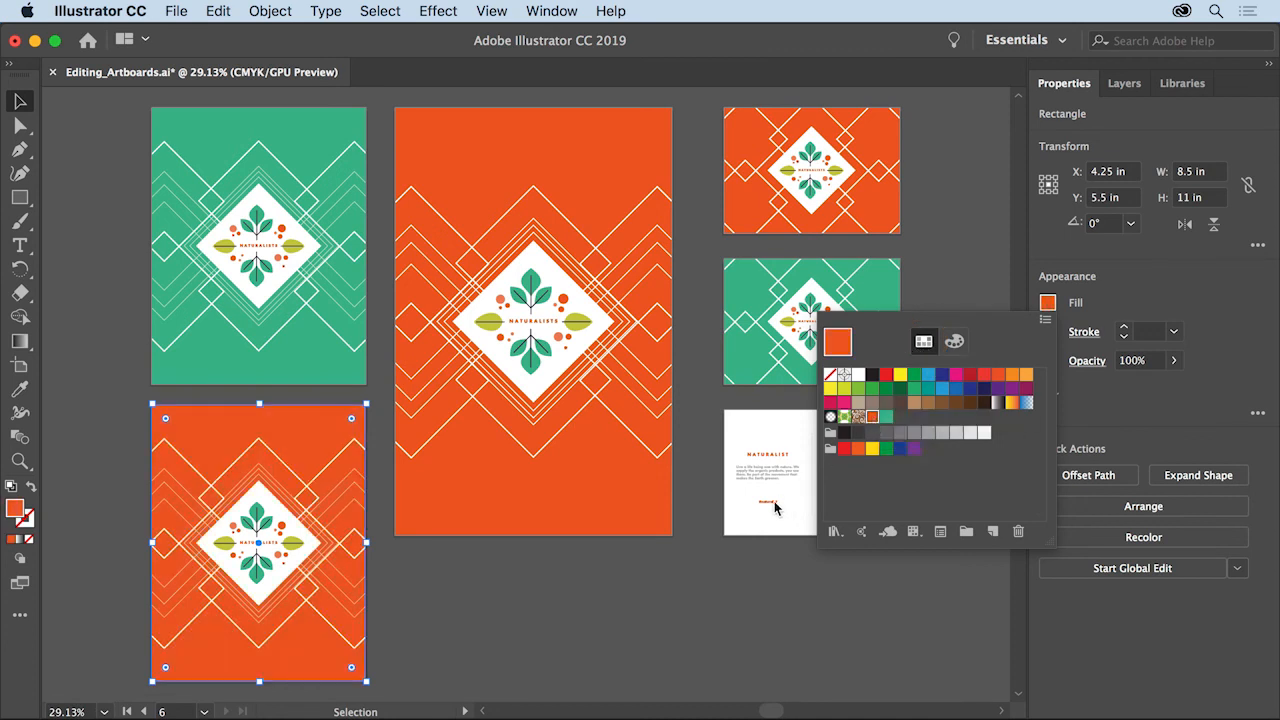